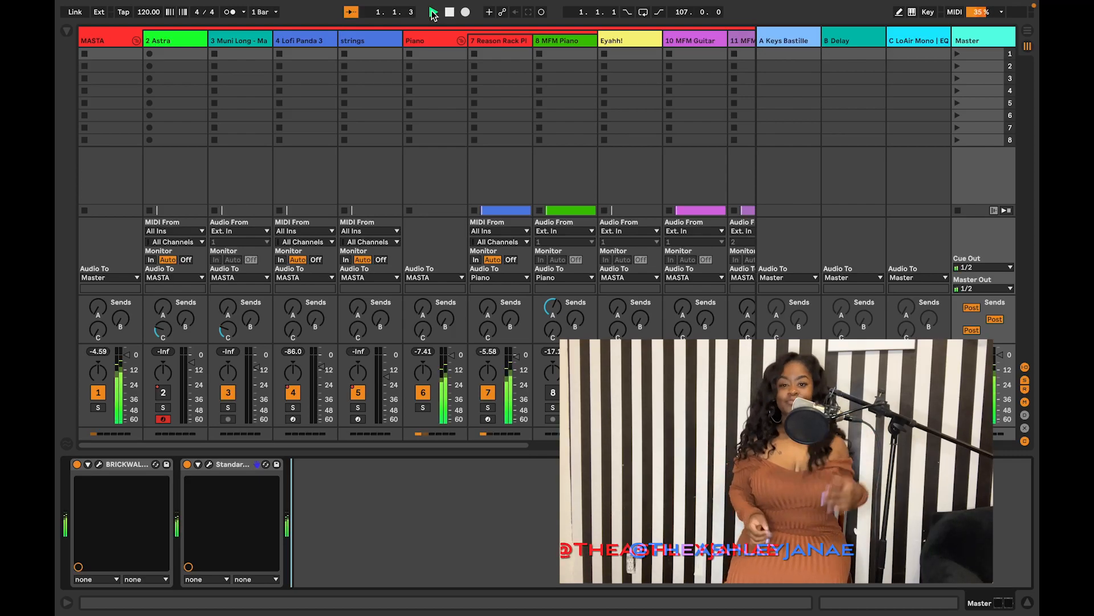
Step: Show track 7's device chain with its Reason Rack Plugin in the Detail View
click(433, 12)
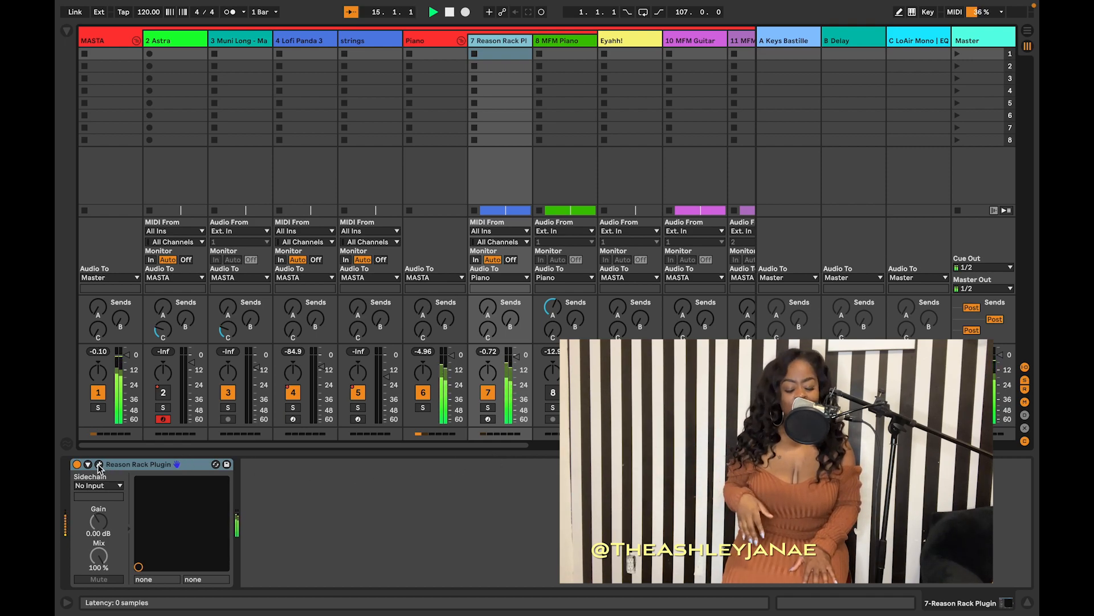
click(100, 464)
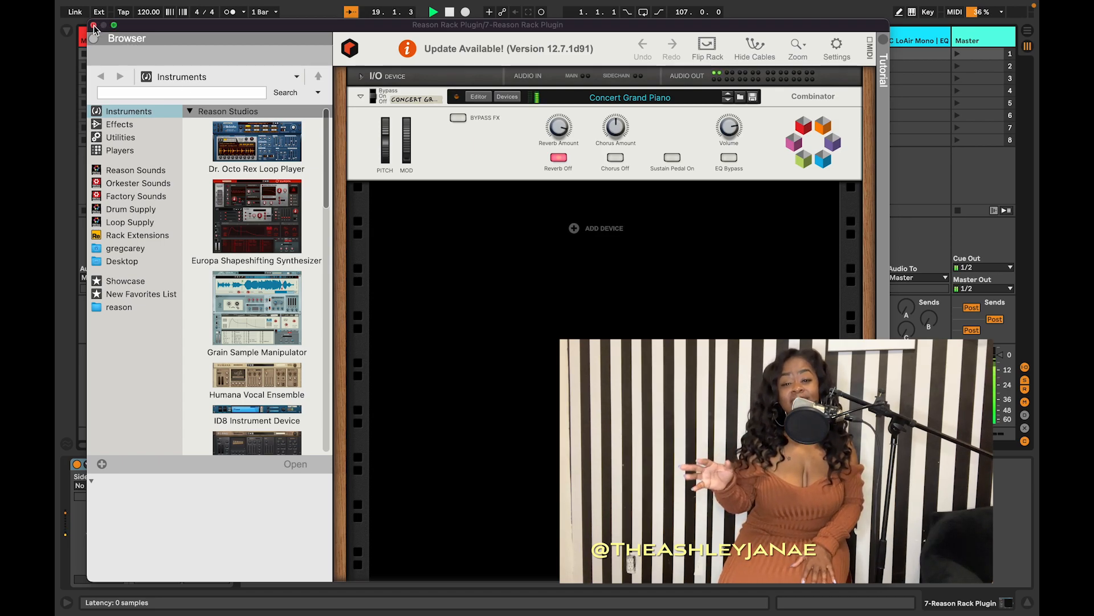
click(94, 28)
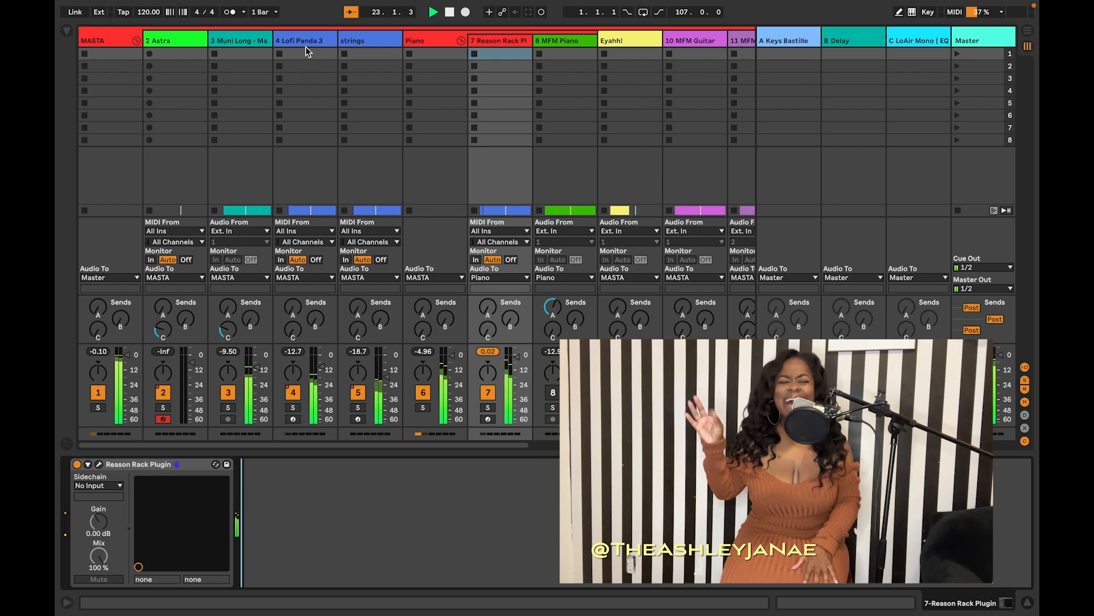
Step: View the Lofi Panda 3 instrument window, then show the MASTA track's SSLComp Stereo and The God Particle chain
click(305, 40)
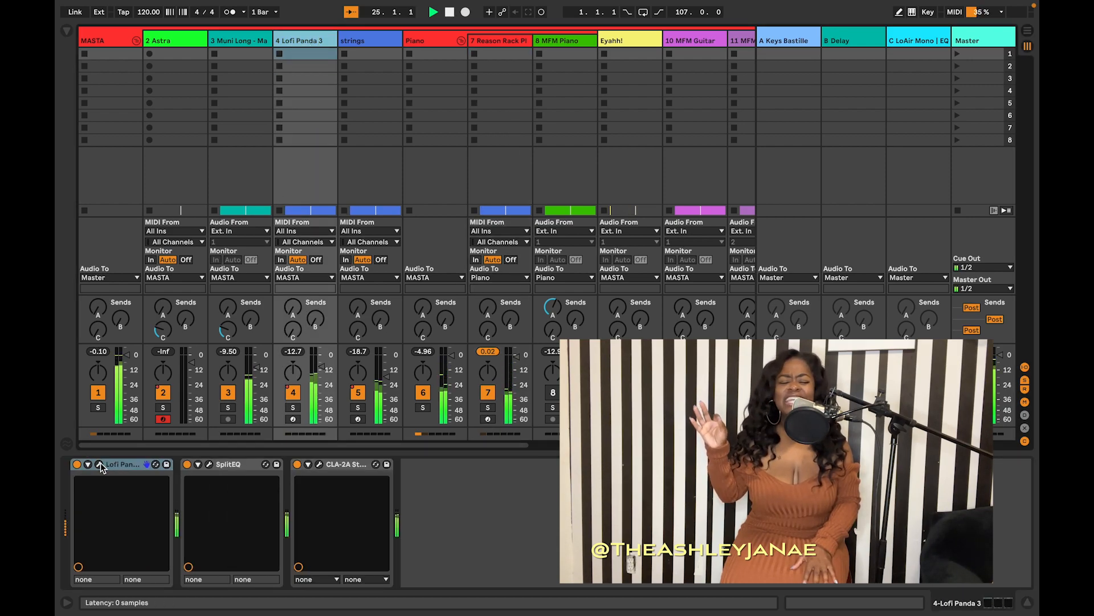
click(99, 464)
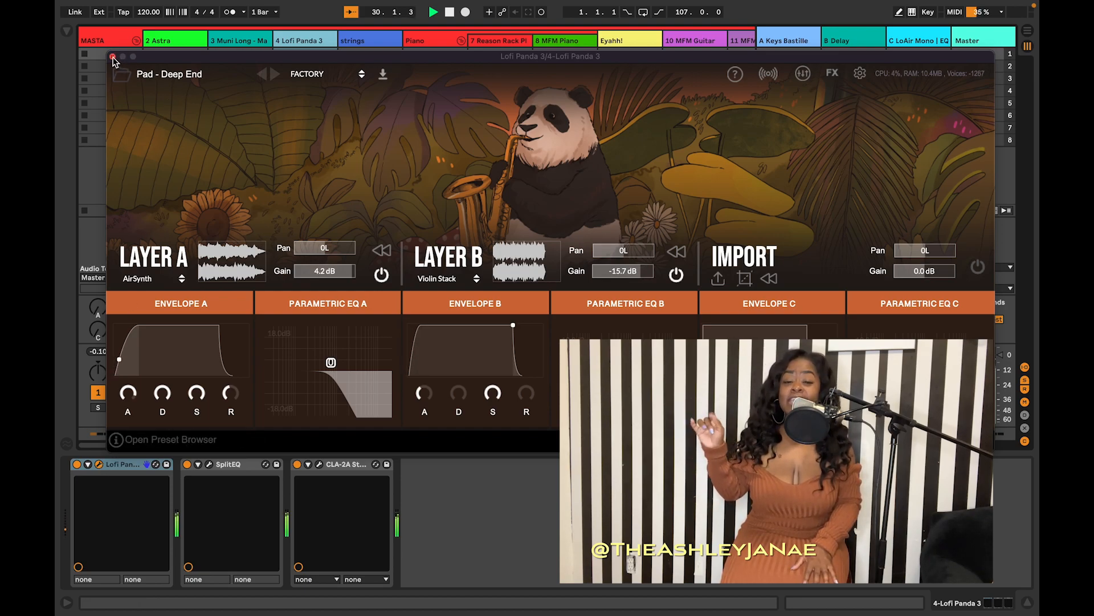
click(113, 57)
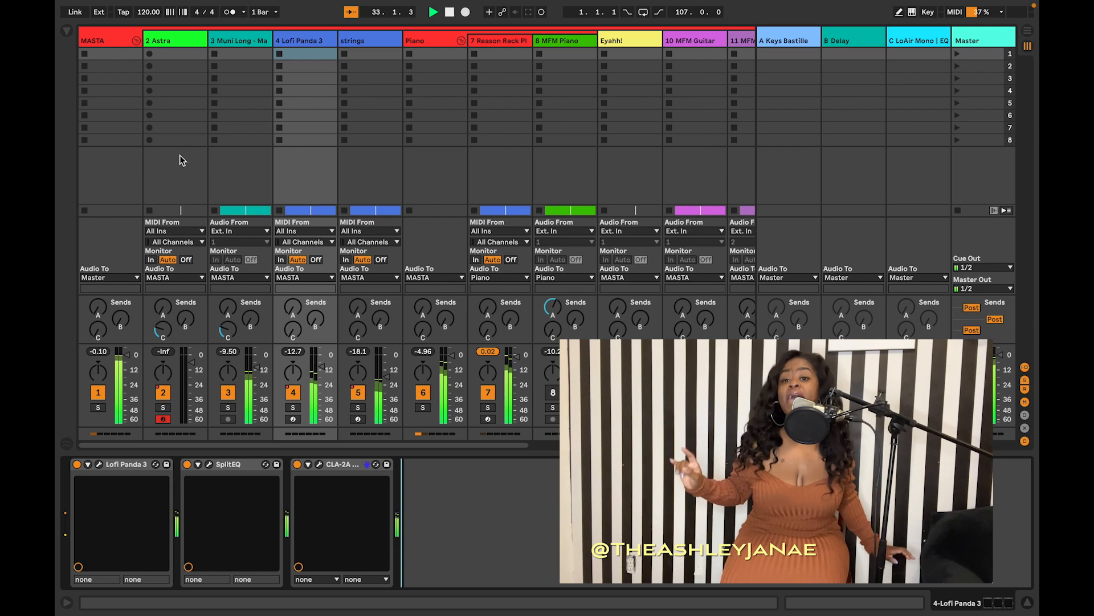
click(109, 40)
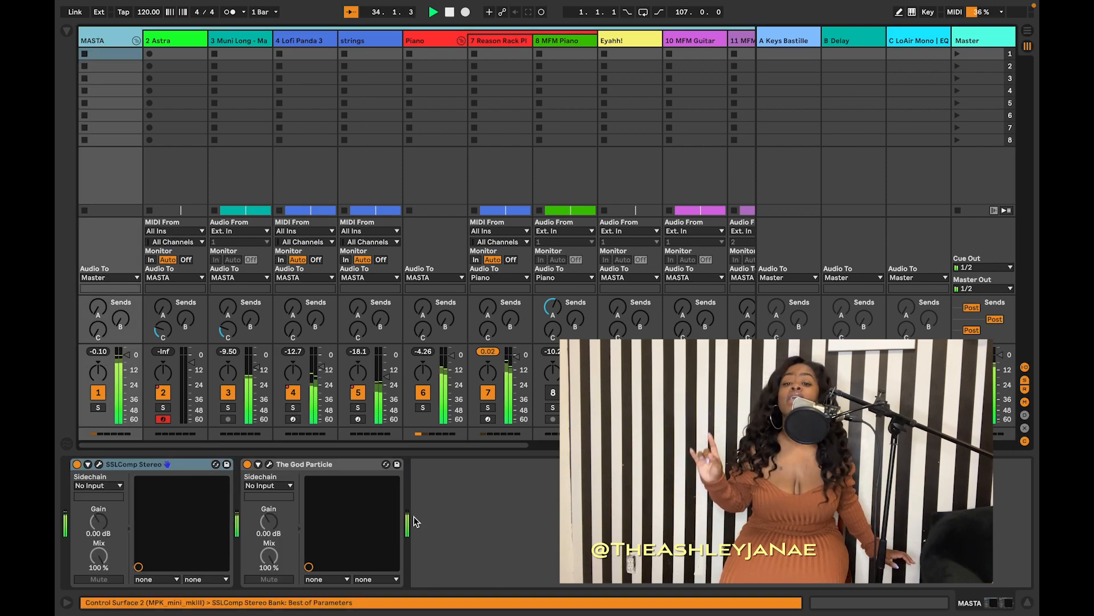